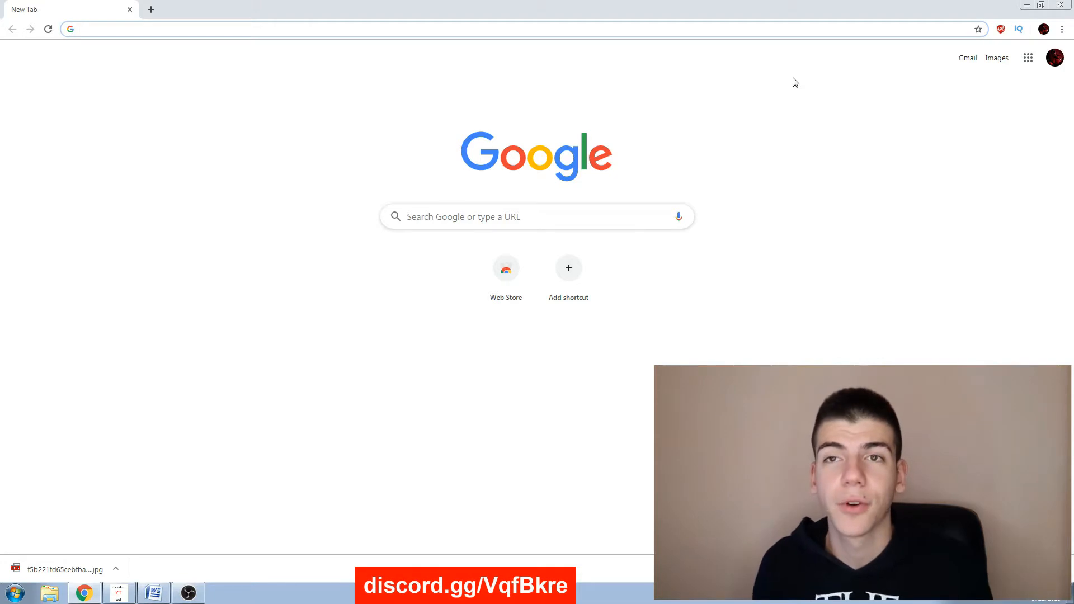
# Load canva.com in the first tab and photopea.com in a second tab
pyautogui.click(184, 28)
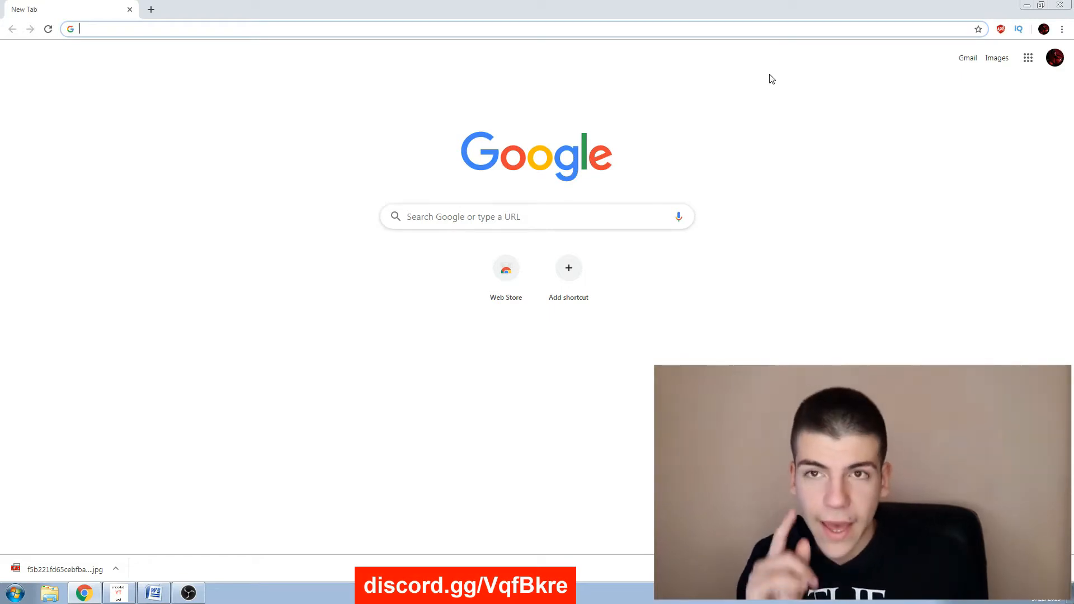
pyautogui.write('canva.com')
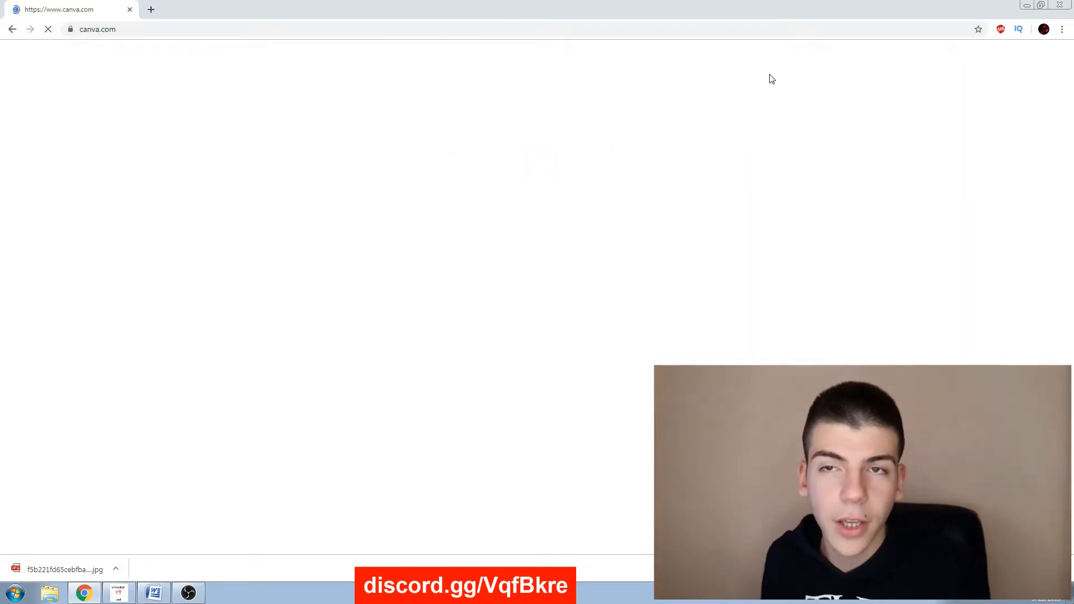
pyautogui.click(151, 9)
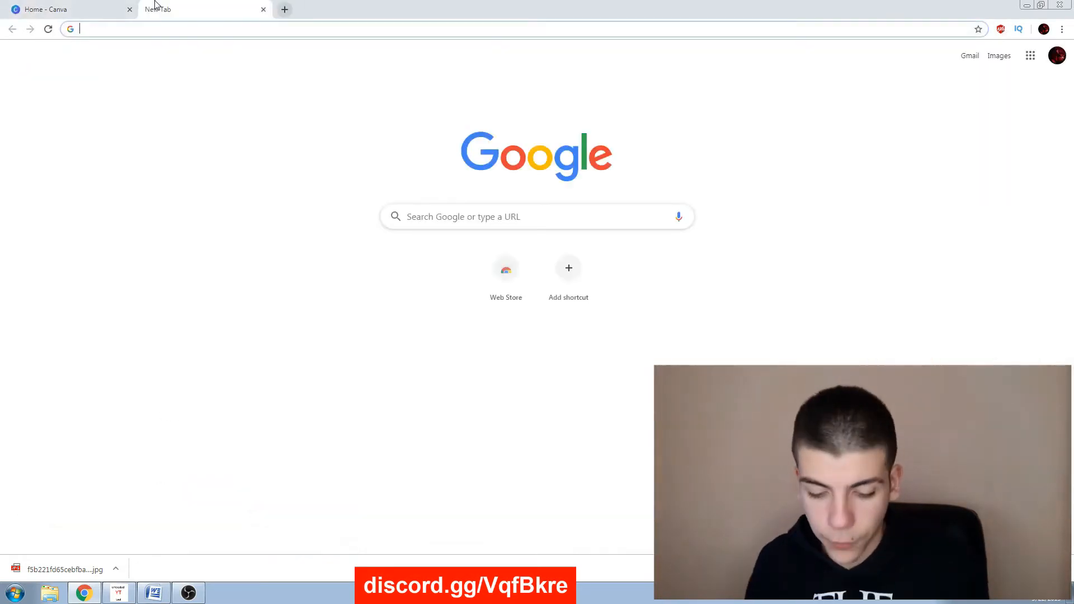
pyautogui.write('photopea.com')
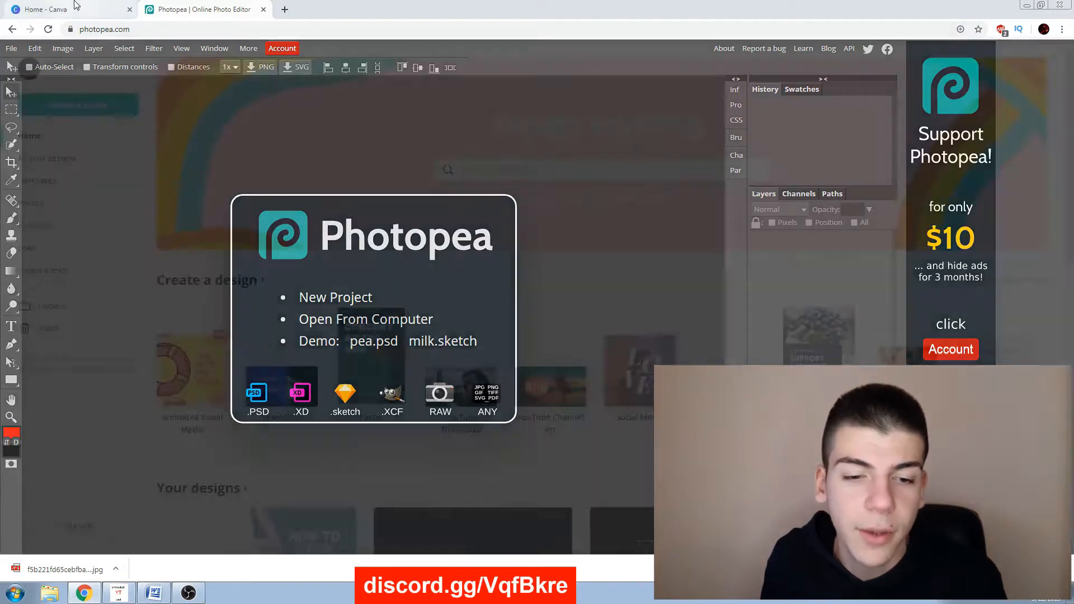
# Search Canva for 'youtube' and start a YouTube Thumbnail from the Outdoor Travel Guide template
pyautogui.click(62, 9)
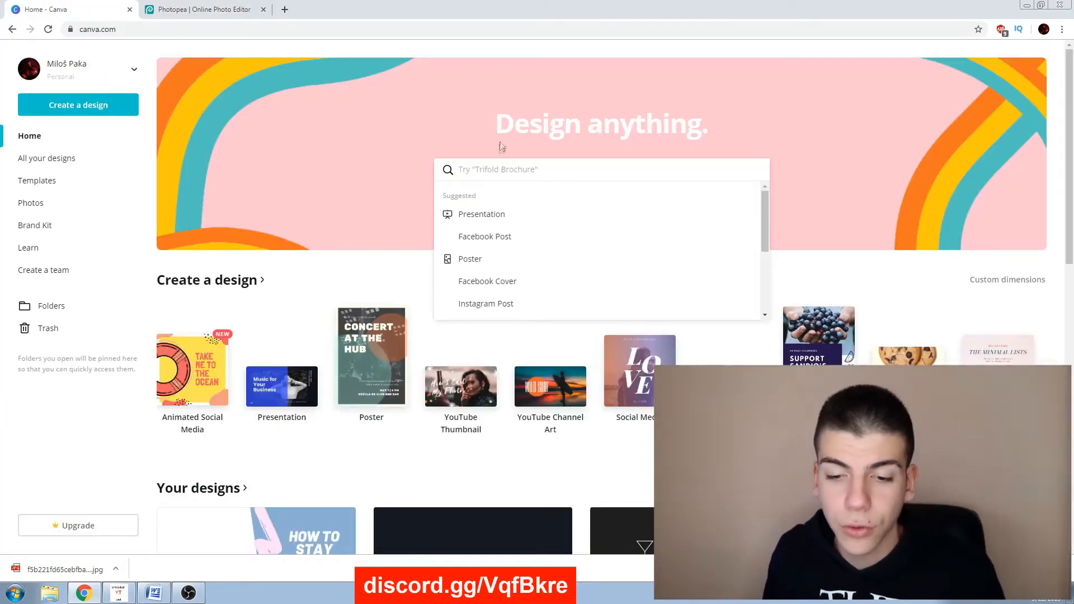
pyautogui.write('youtube thumbn')
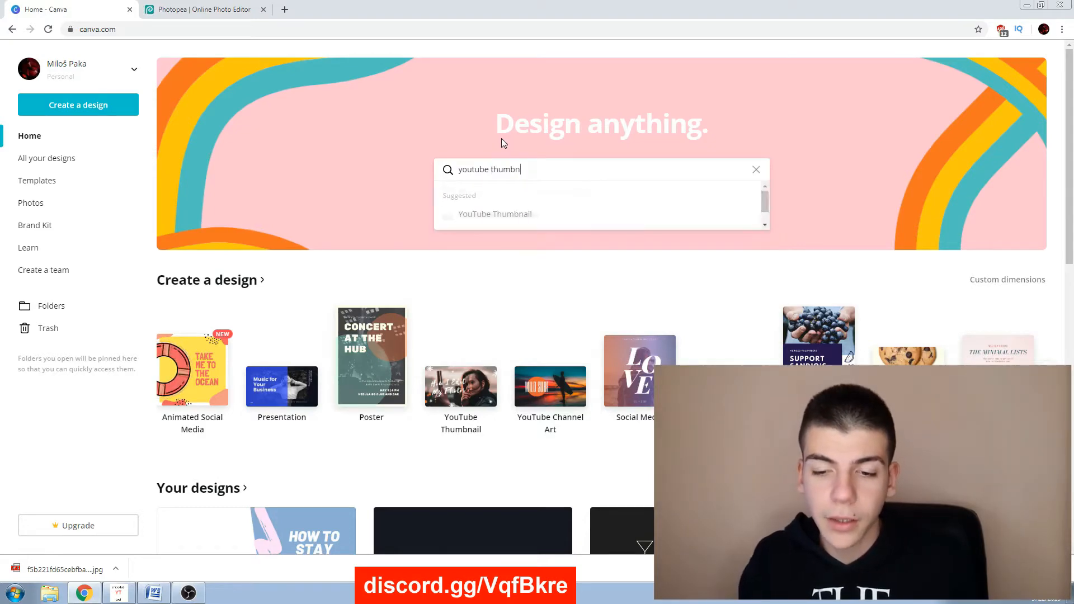
pyautogui.click(495, 214)
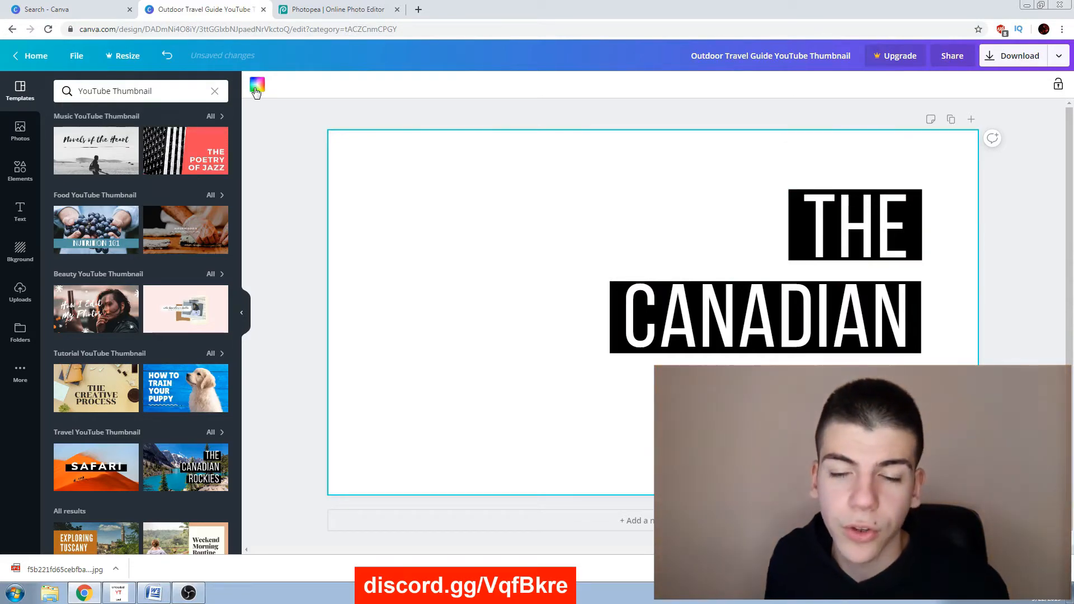
pyautogui.moveTo(15, 242)
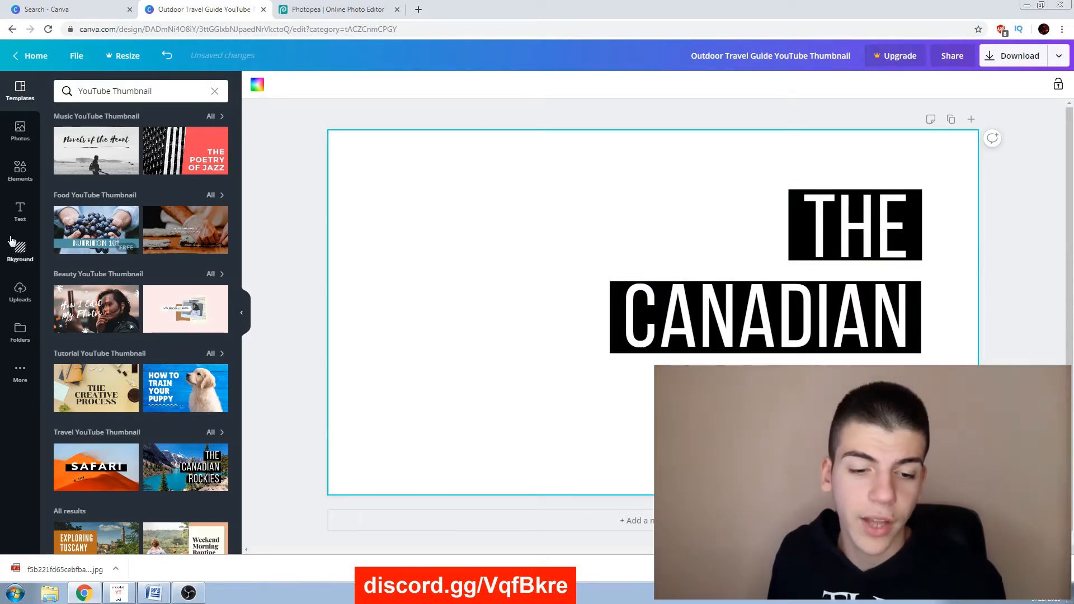
# Browse the Background panel, then leave for a new blank browser tab
pyautogui.click(20, 249)
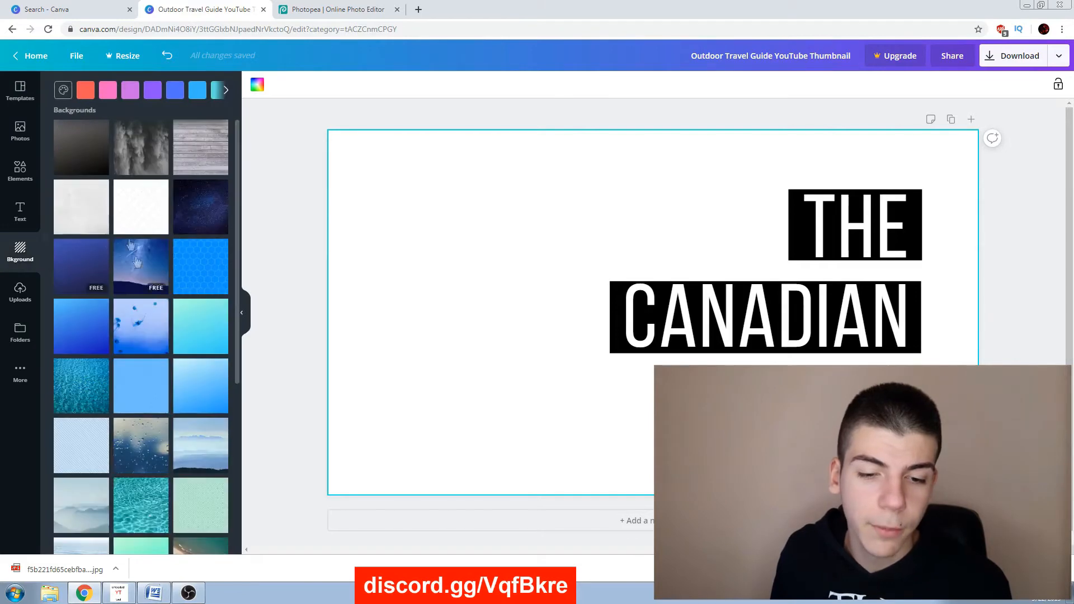
pyautogui.scroll(-3)
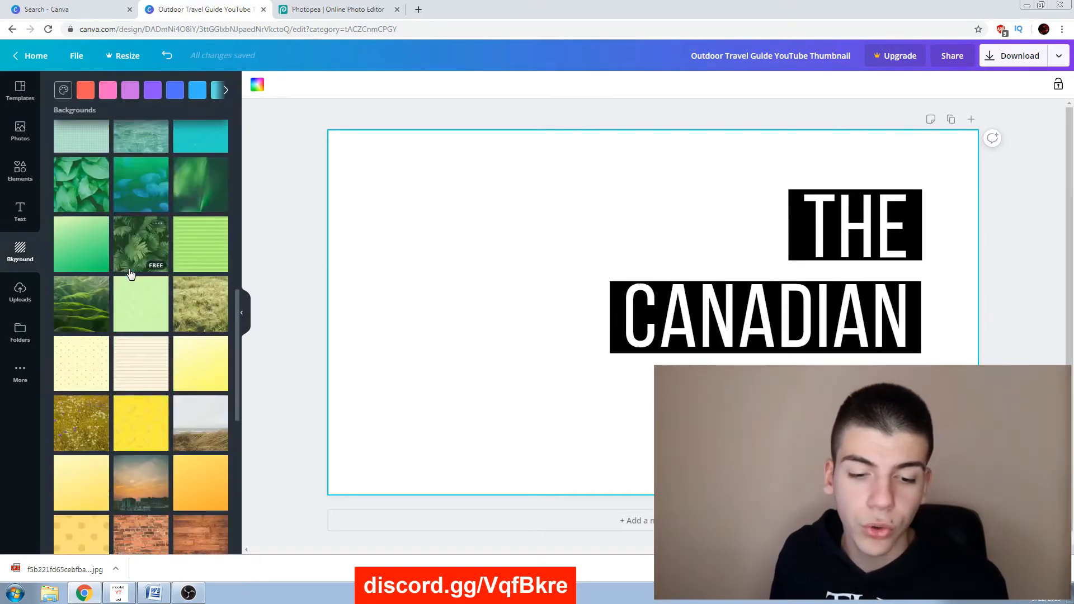
pyautogui.click(20, 291)
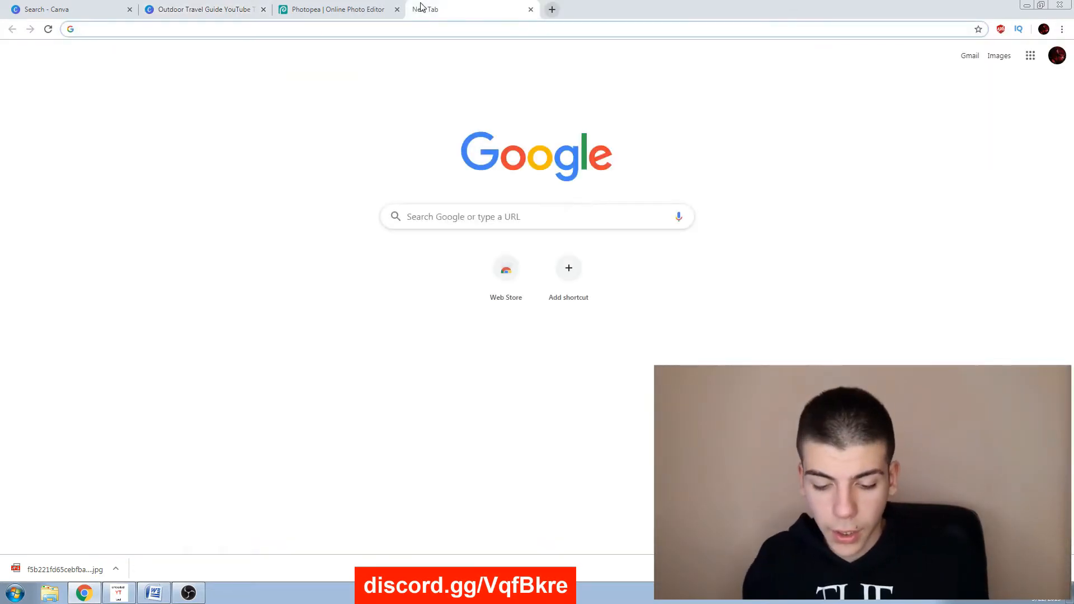
# Search Google Images for 'nature background' and download the pink sunrise landscape photo
pyautogui.write('nature background')
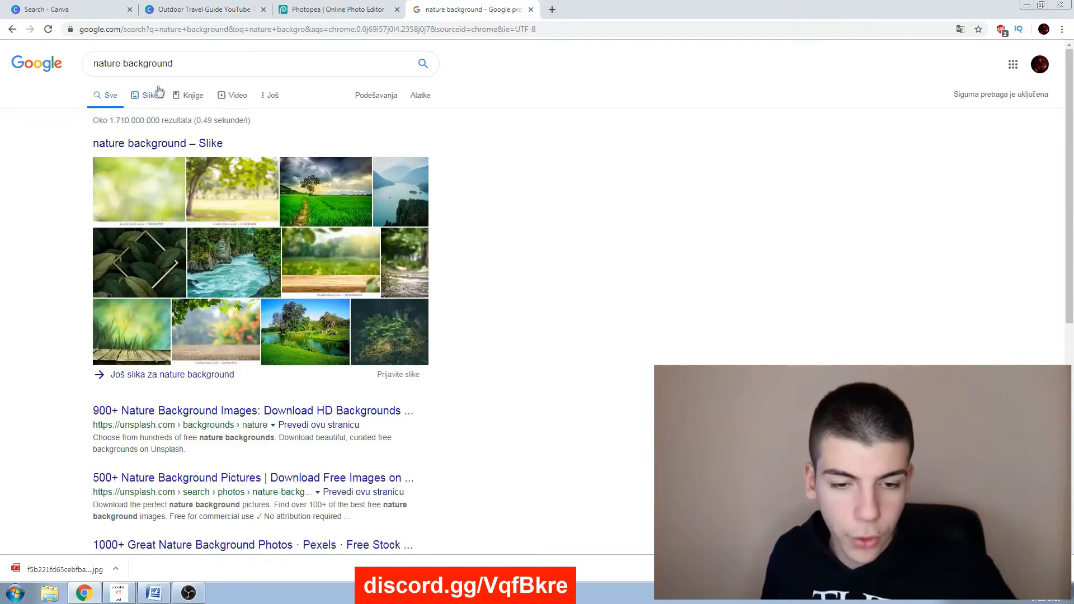
pyautogui.click(150, 94)
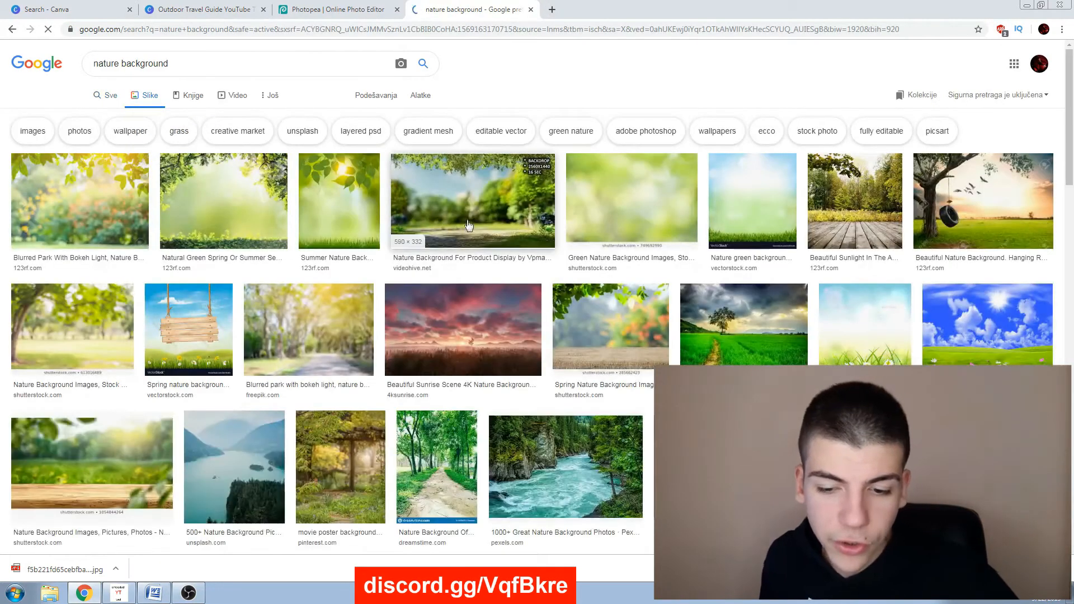
pyautogui.click(461, 329)
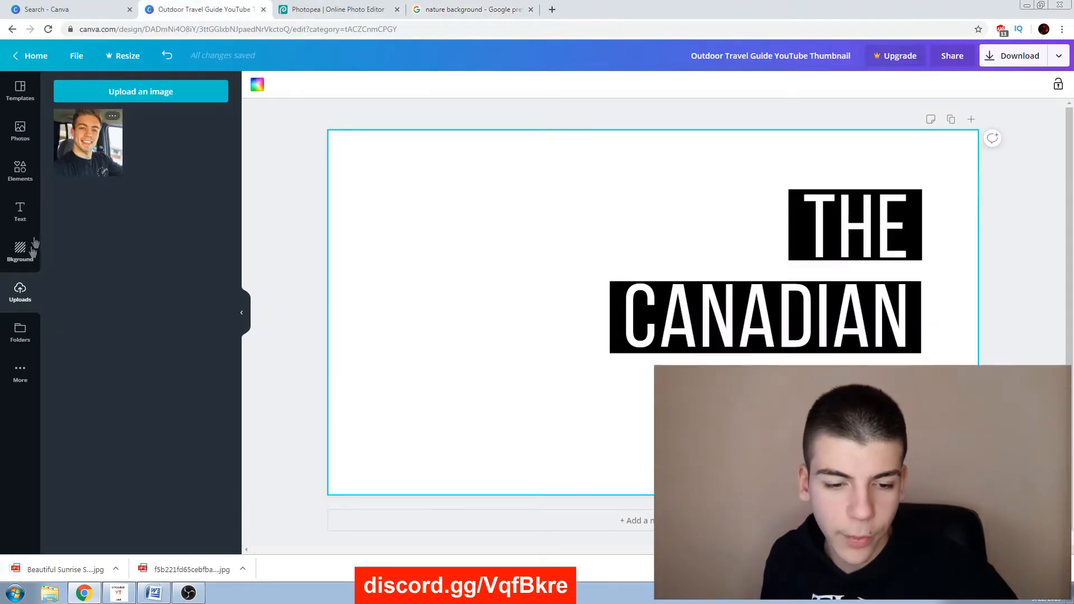
# Upload the downloaded sunrise JPG and set it as the full-canvas thumbnail background
pyautogui.click(140, 92)
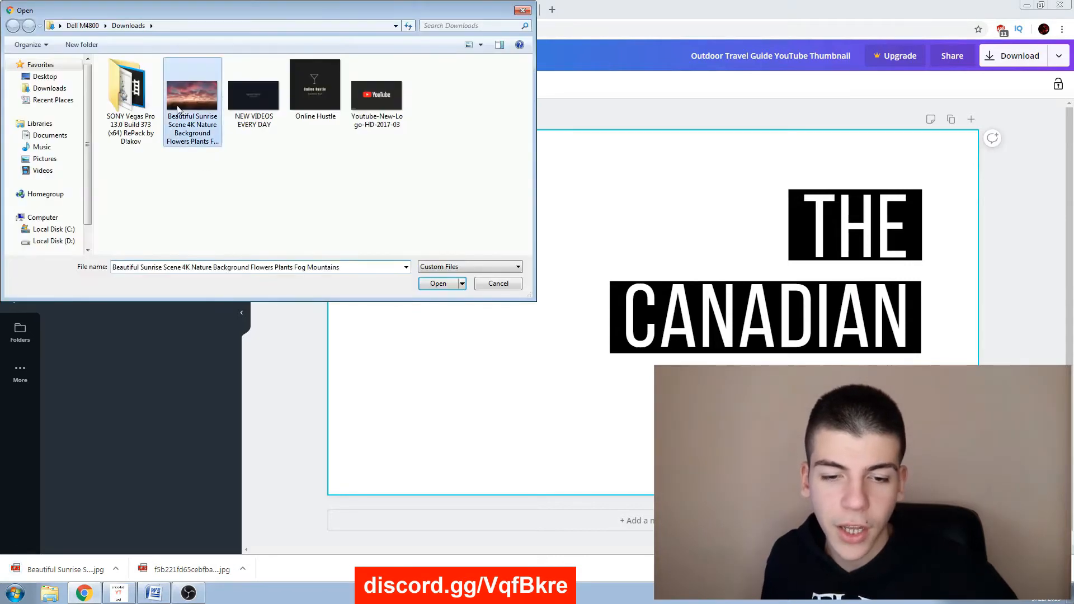
pyautogui.click(437, 284)
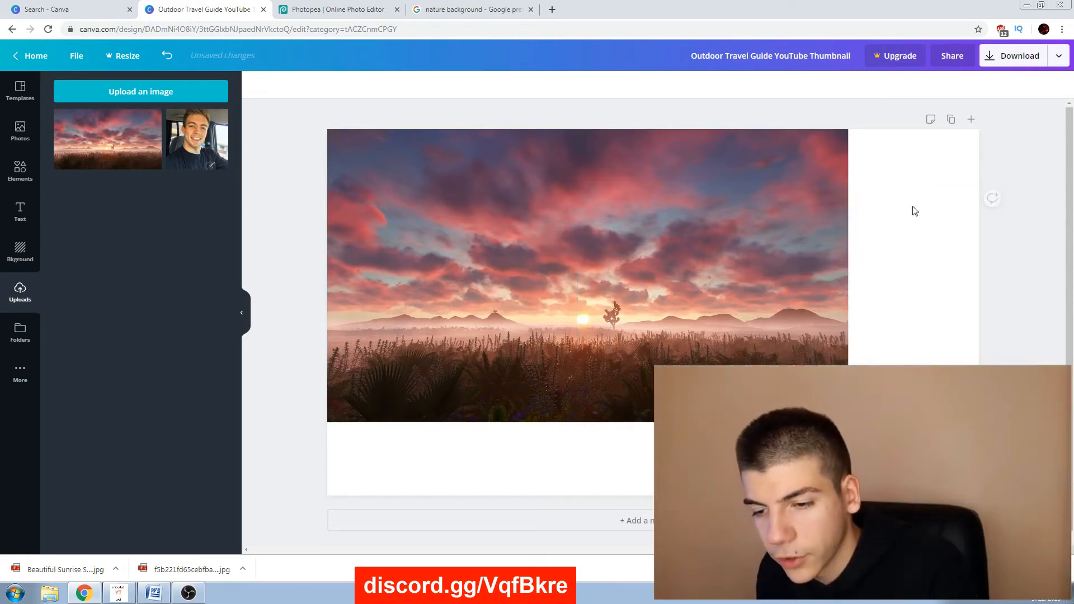
pyautogui.click(587, 268)
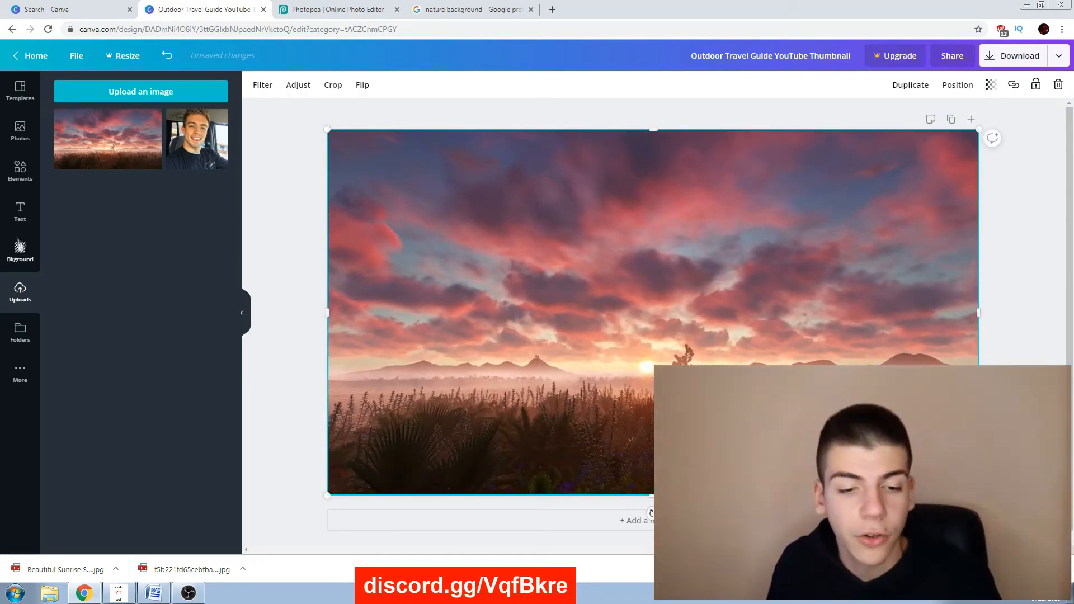
# Add a Bebas Neue heading 'TOP 10' on the right and recolour the word TOP coral, leaving 10 white
pyautogui.click(19, 210)
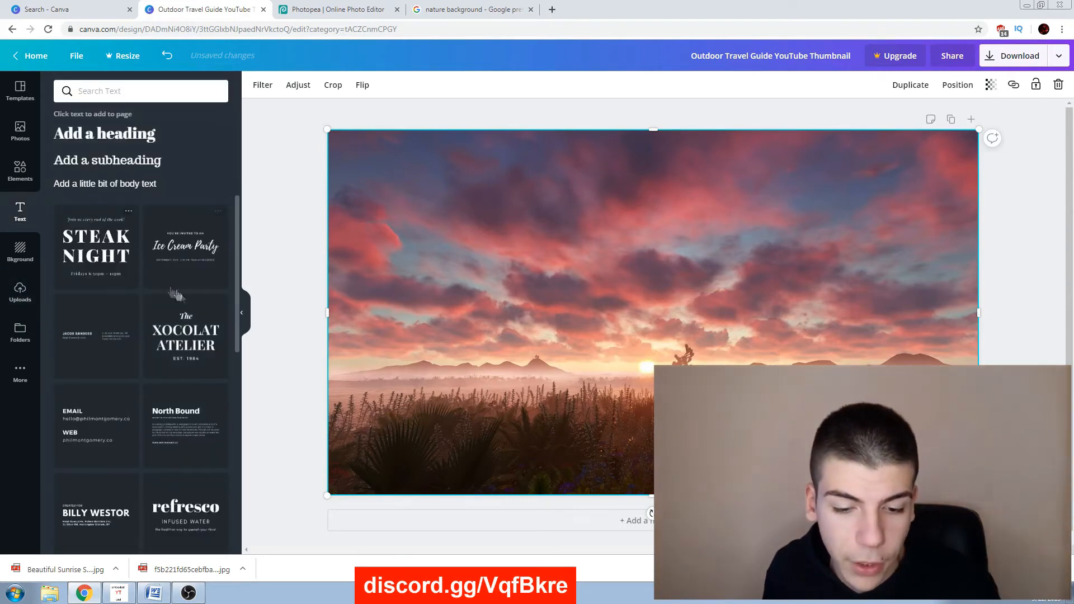
pyautogui.scroll(-3)
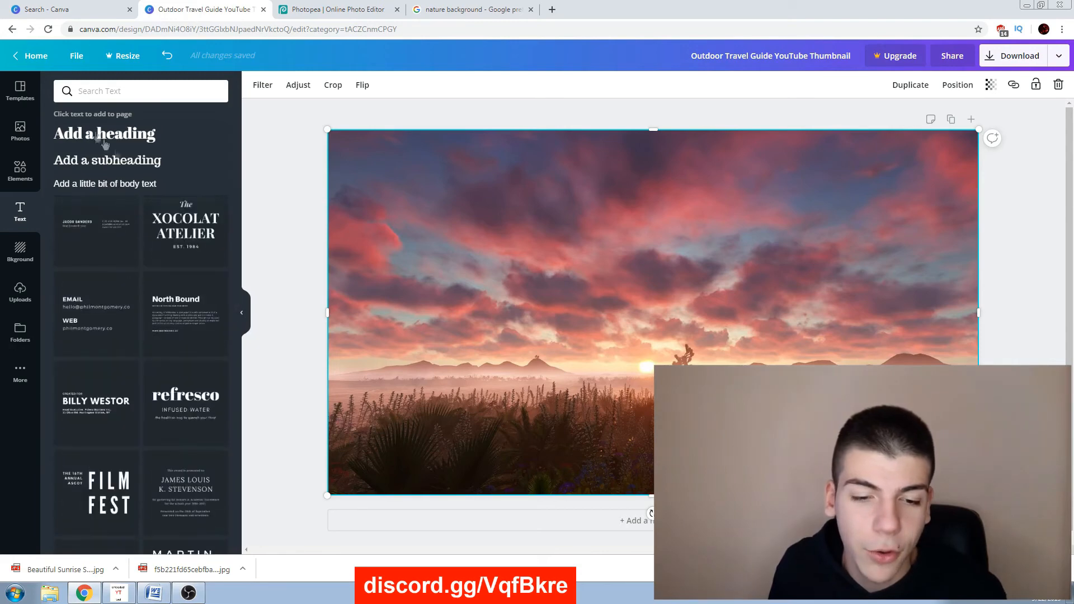
pyautogui.moveTo(72, 170)
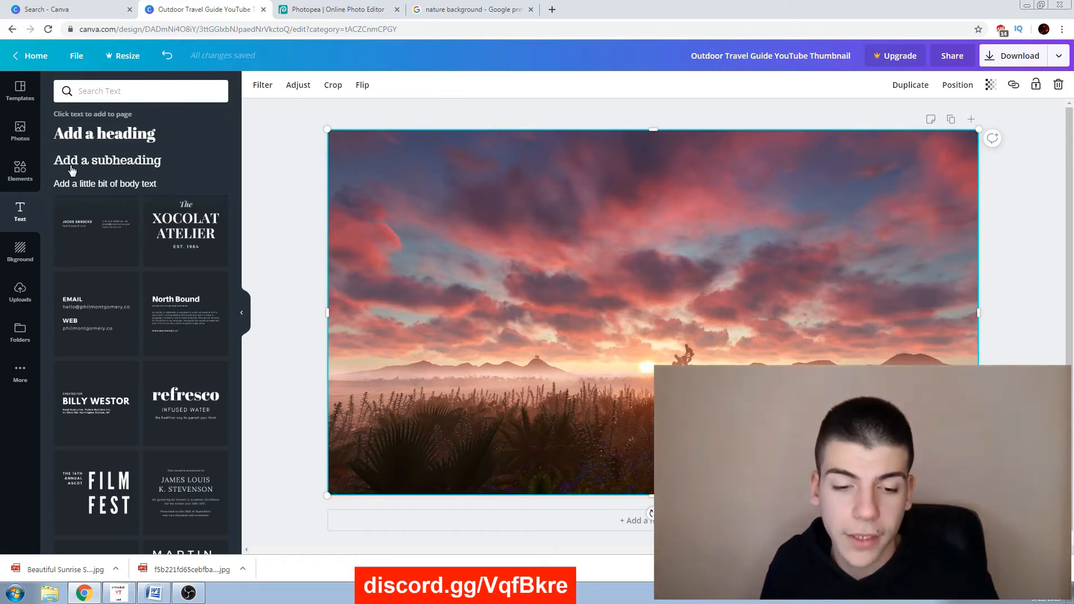
pyautogui.scroll(-3)
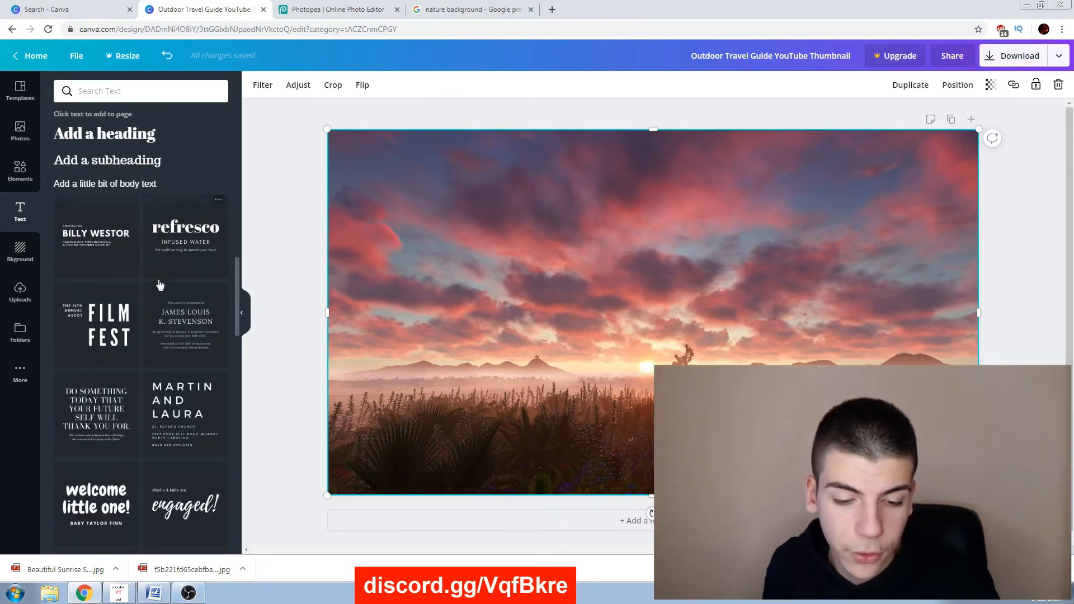
pyautogui.scroll(-3)
pyautogui.write('TOP 10')
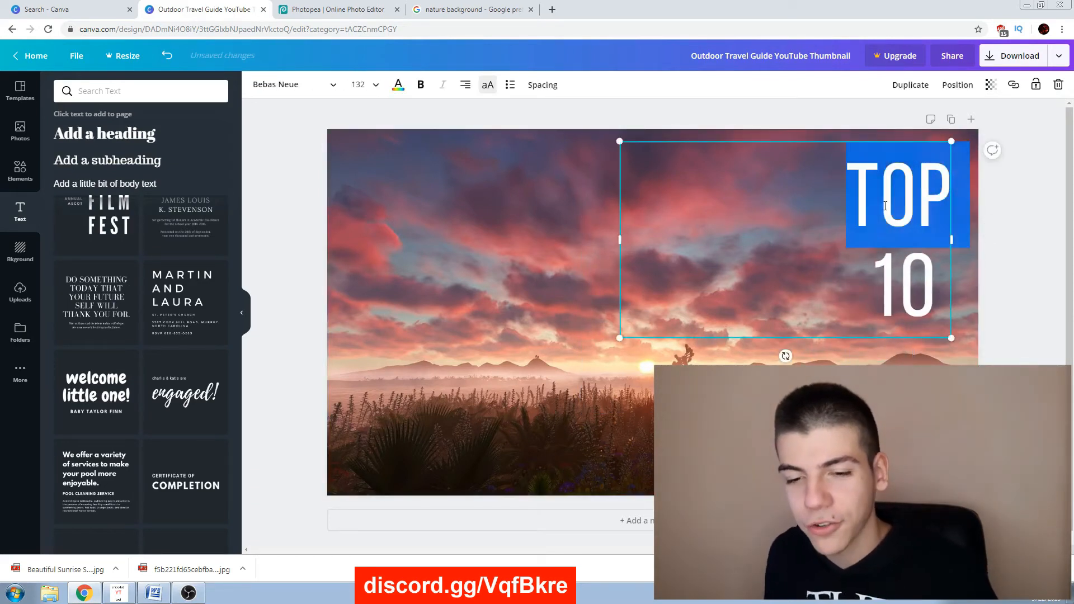
pyautogui.click(398, 85)
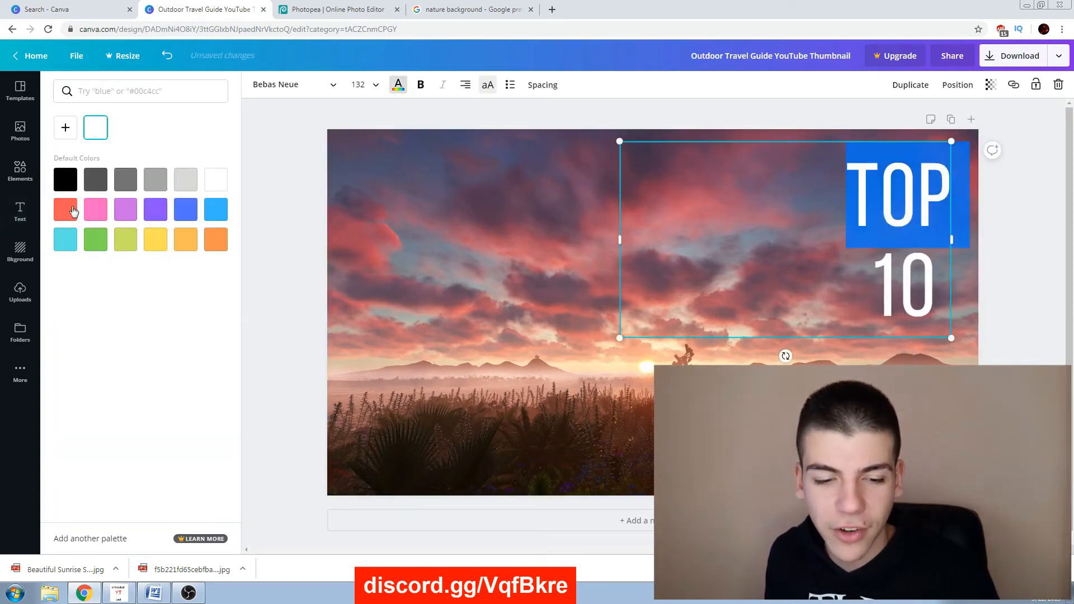
pyautogui.click(65, 209)
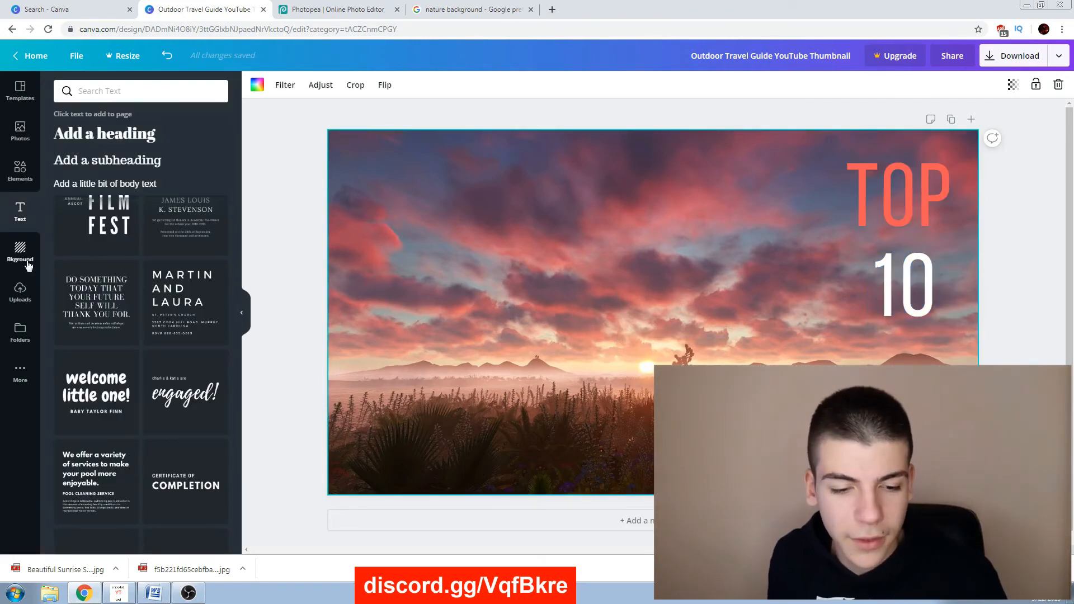
# Review the Background panel and image search tab, reselect the TOP 10 text box, then switch to the Photopea tab
pyautogui.click(20, 251)
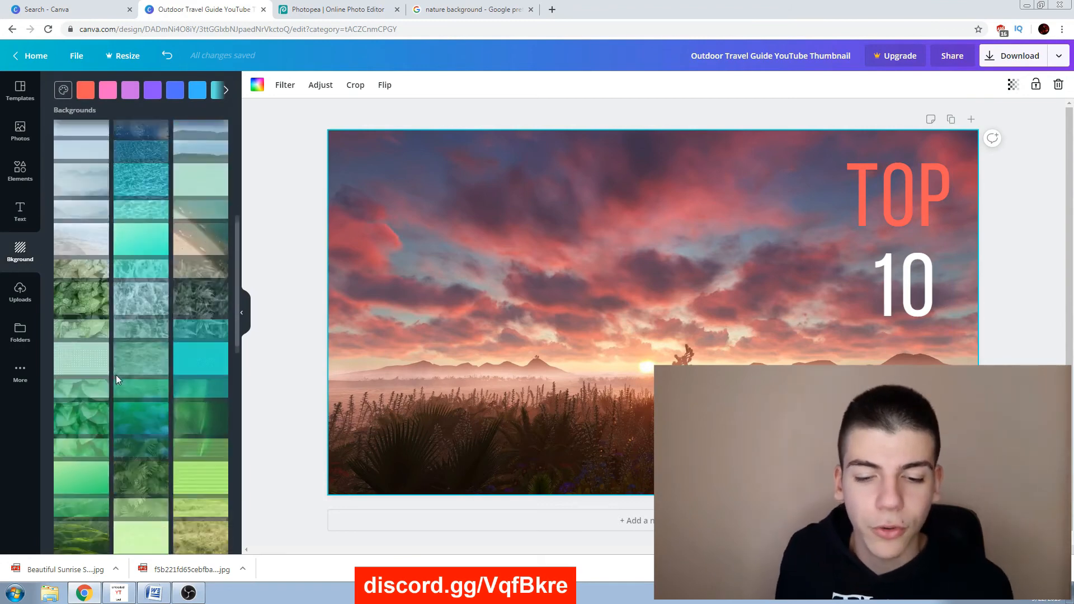
pyautogui.scroll(-3)
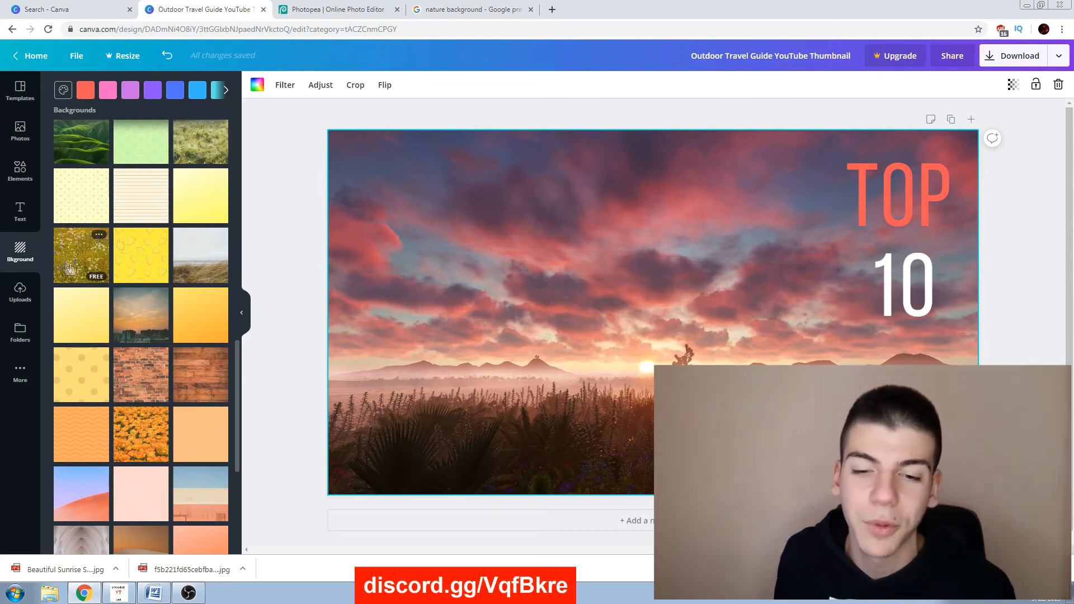
pyautogui.click(476, 9)
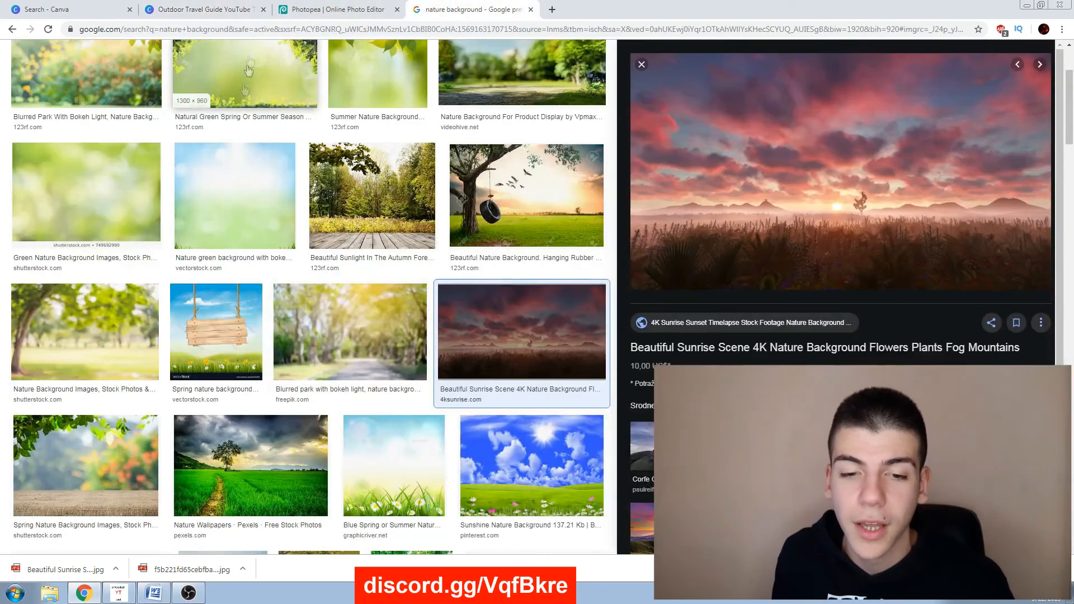
pyautogui.click(208, 9)
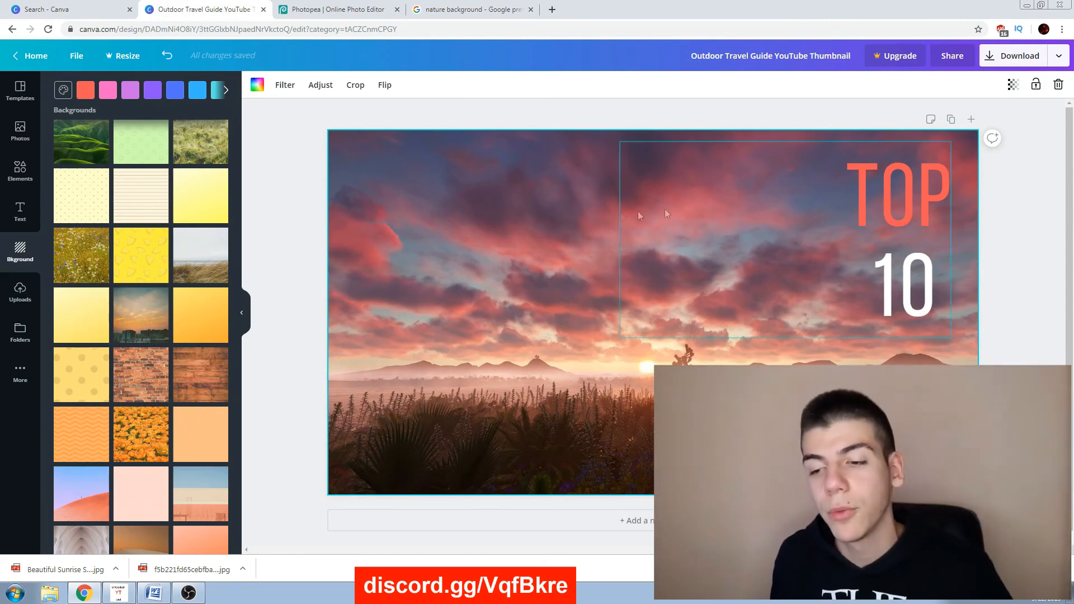
pyautogui.click(902, 189)
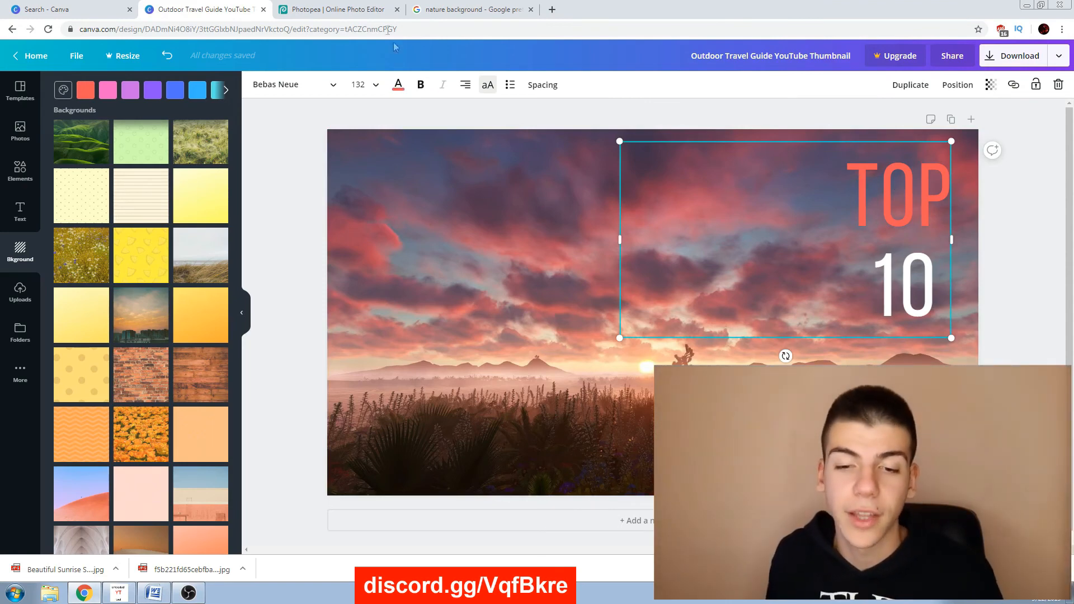
pyautogui.click(340, 9)
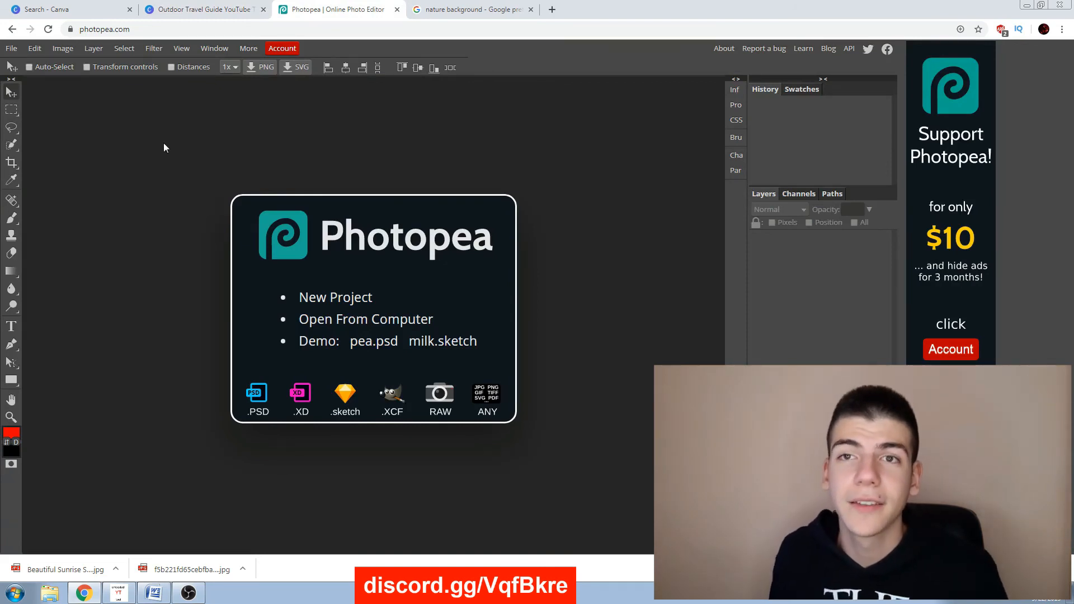
pyautogui.moveTo(8, 59)
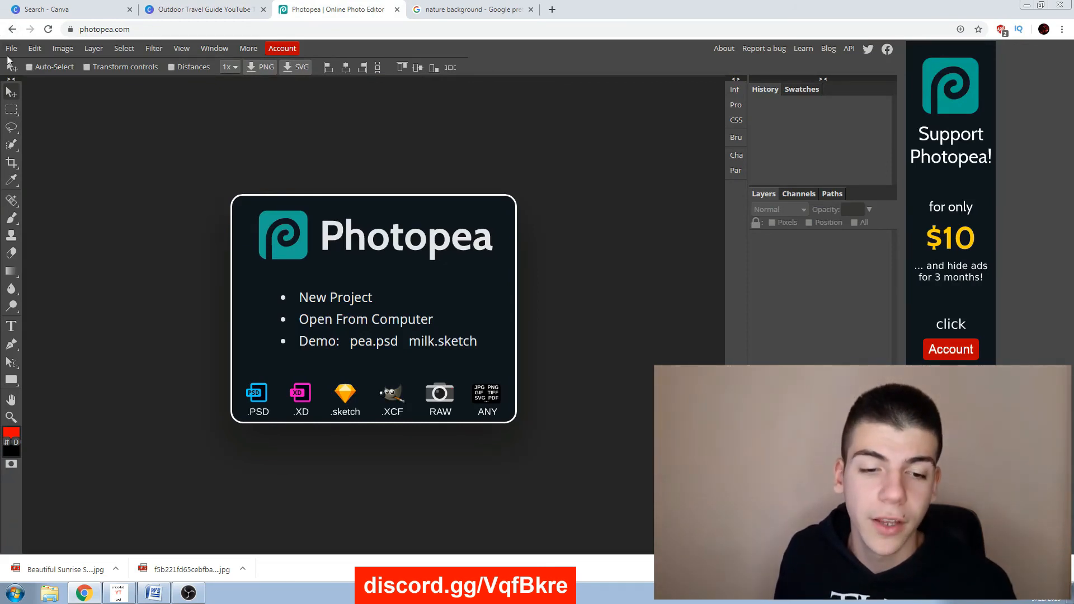